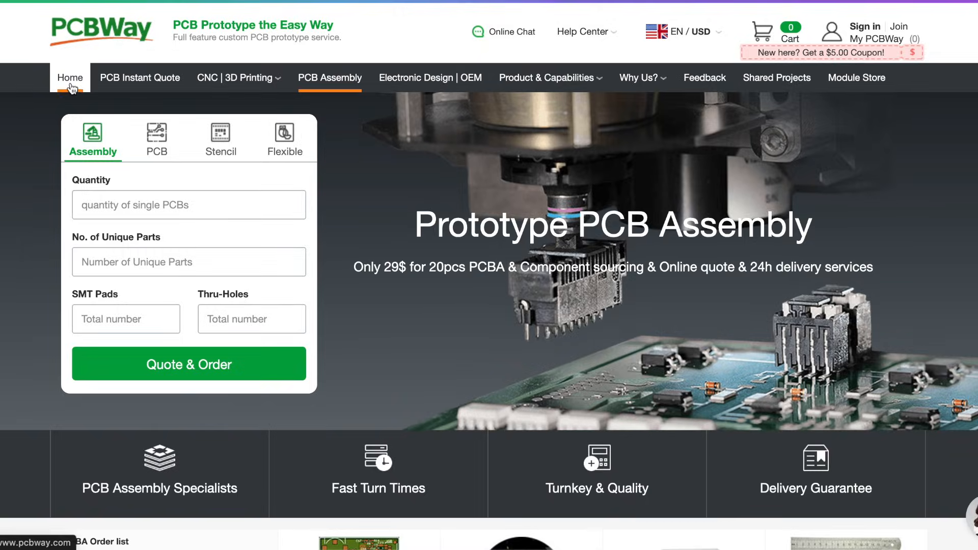
Go to the PCB instant quote page and bring up the CNC and sheet metal services
{"action": "left_click", "coordinate": [140, 77]}
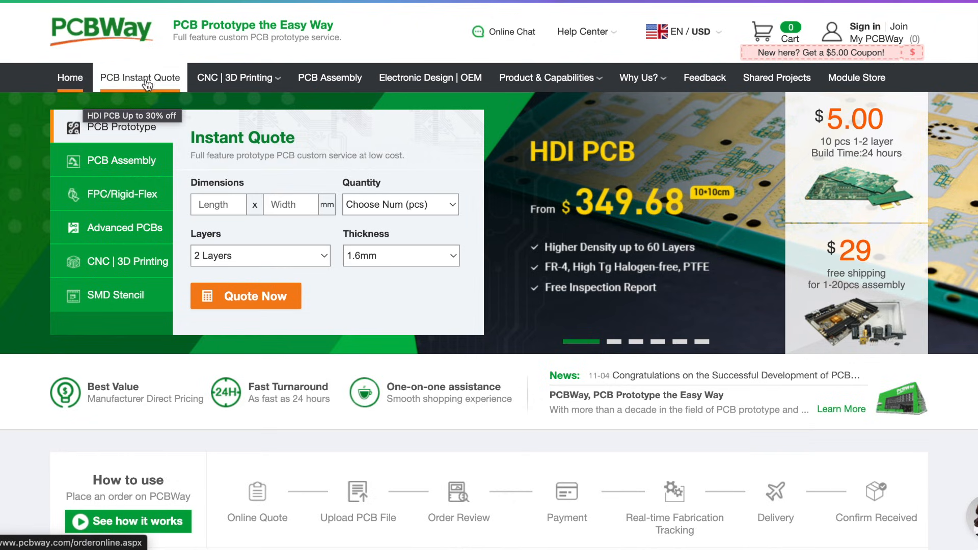
{"action": "left_click", "coordinate": [140, 77]}
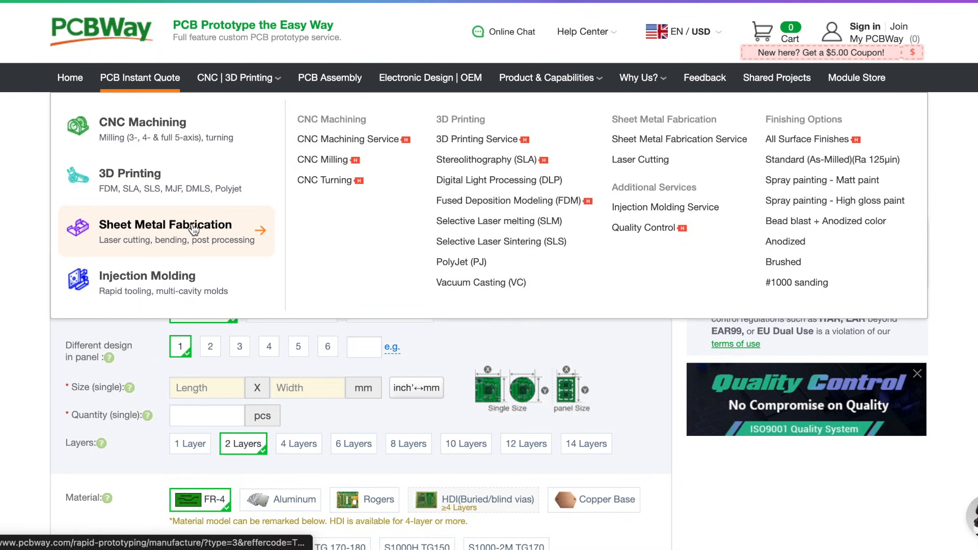
Open the sheet metal quote form and choose the bead blast + black anodized surface finish
{"action": "left_click", "coordinate": [165, 225]}
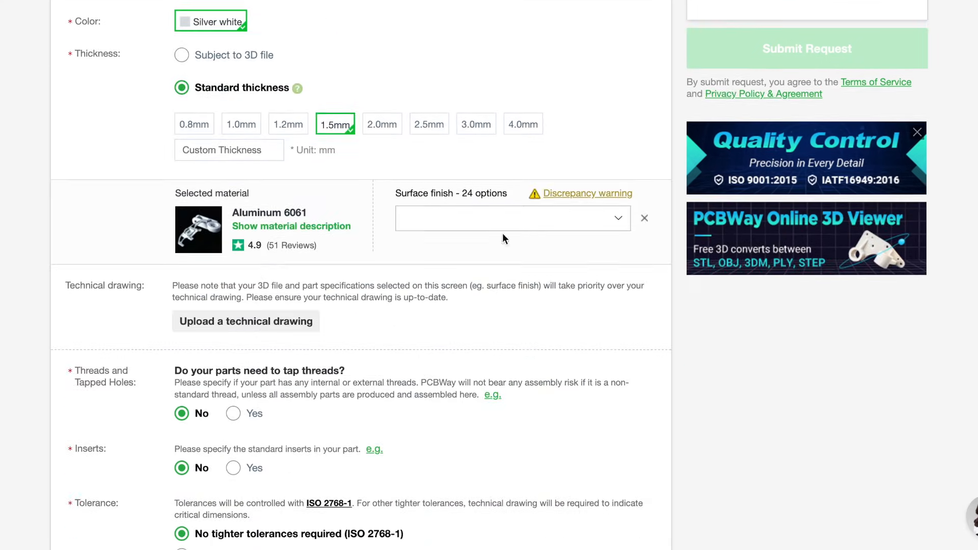
{"action": "left_click", "coordinate": [514, 218]}
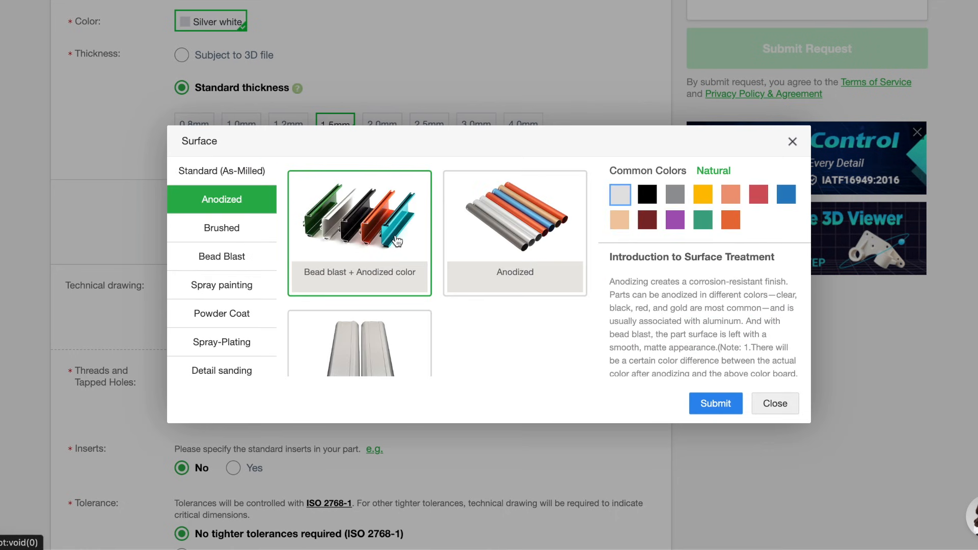
{"action": "left_click", "coordinate": [716, 403]}
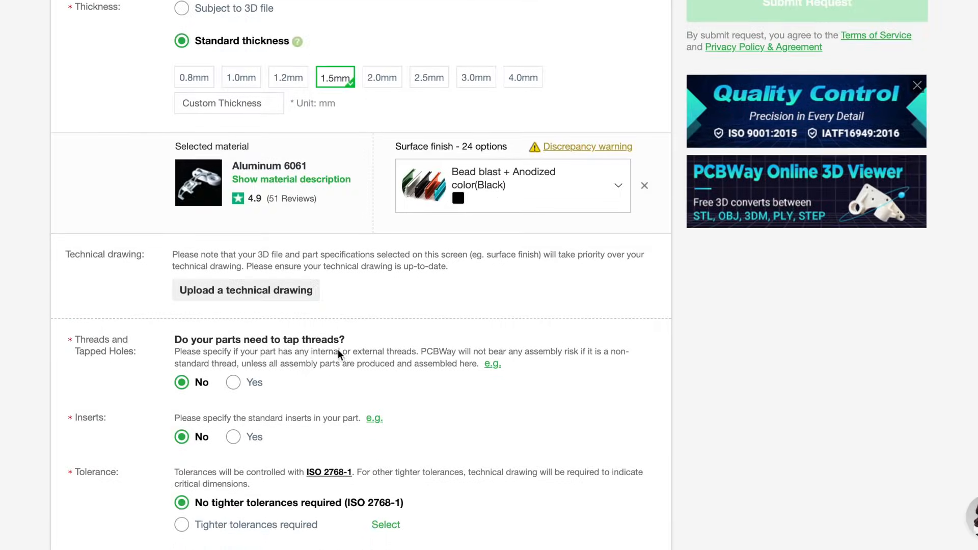